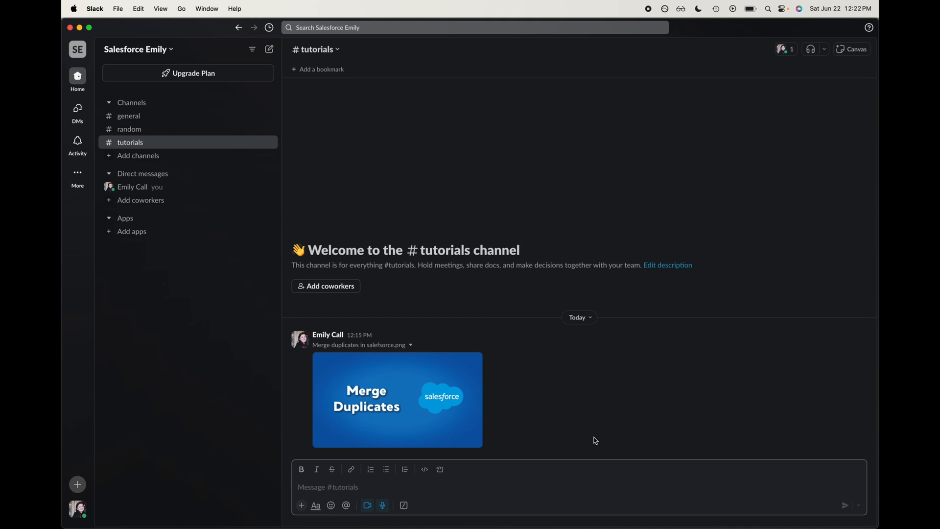
mouse_move(509, 354)
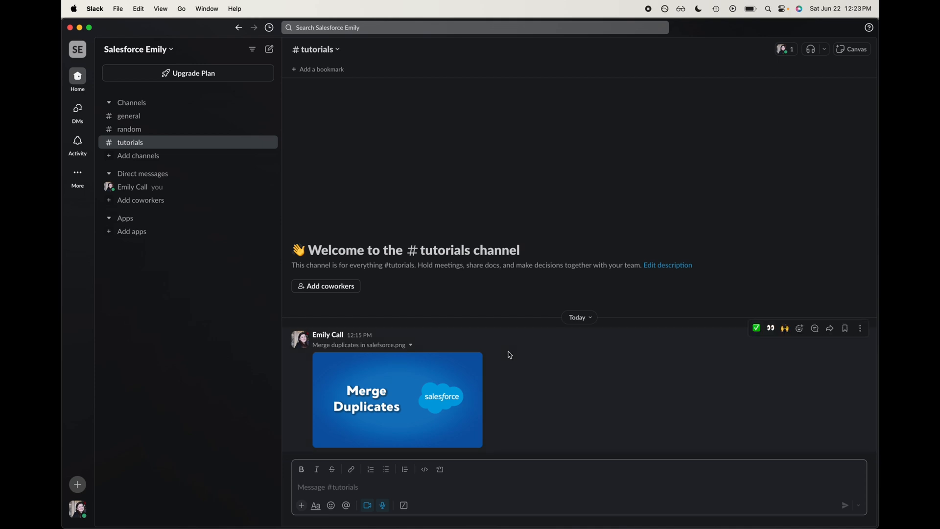
mouse_move(77, 508)
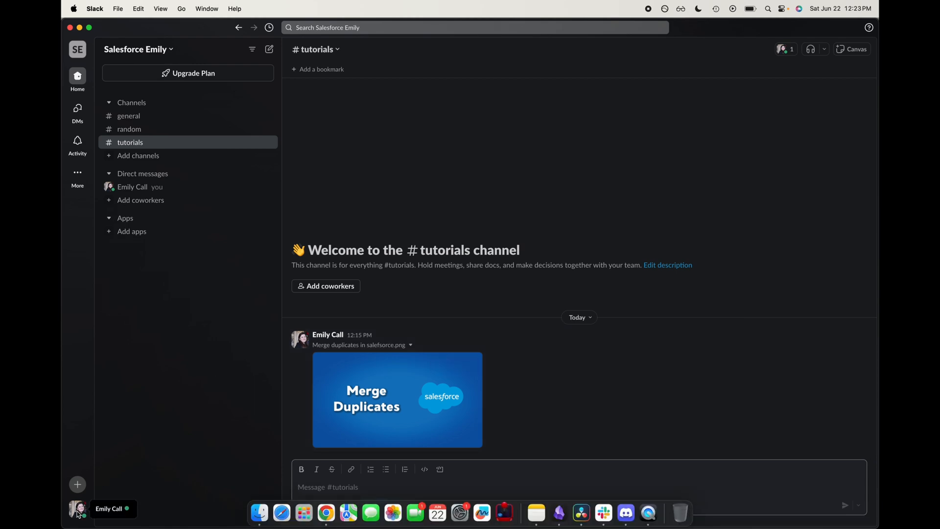
- Open your own Slack profile from the avatar menu and start editing it
click(77, 508)
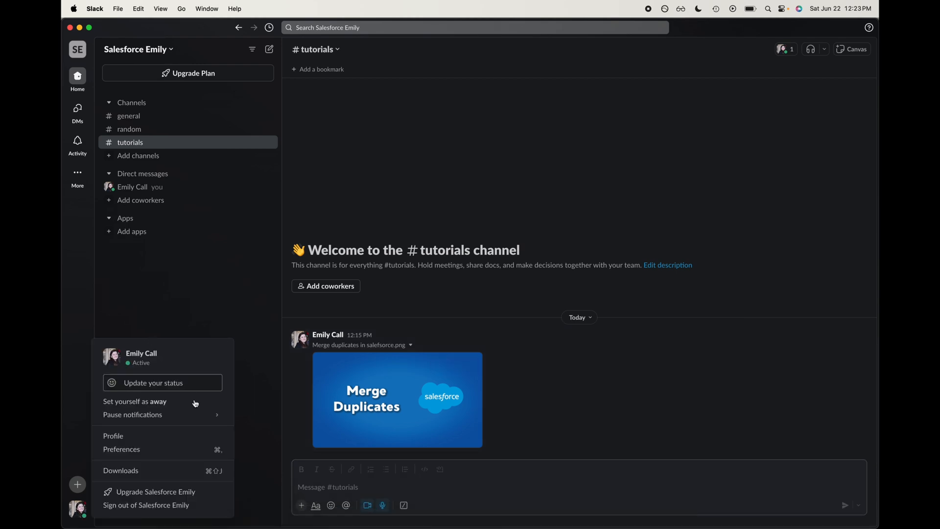
click(113, 436)
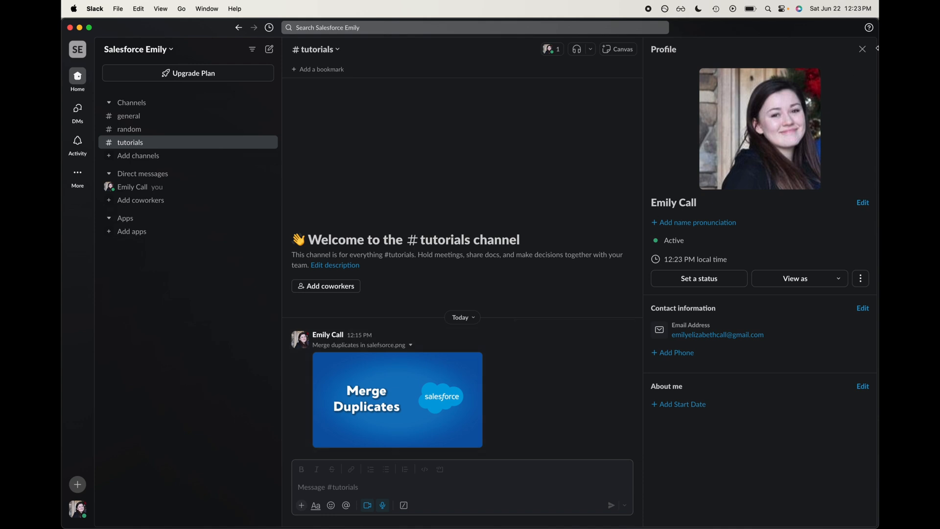
mouse_move(842, 246)
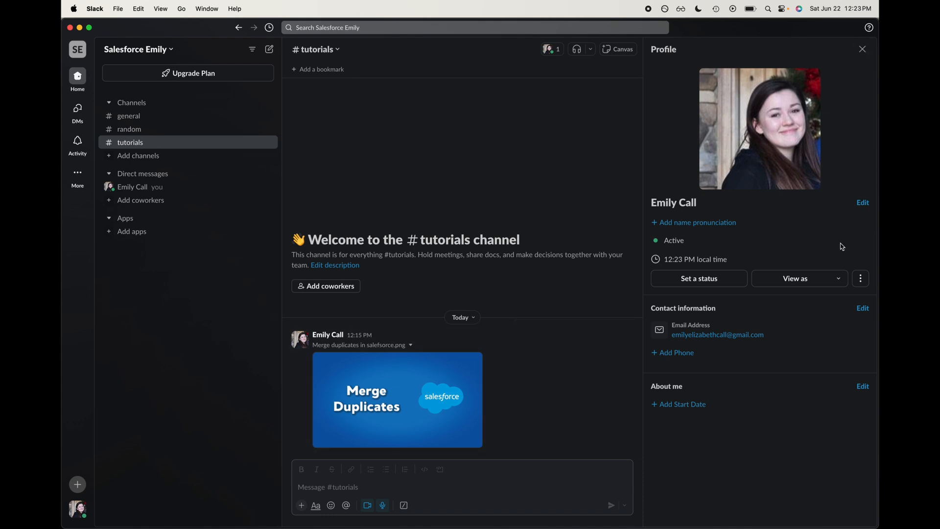
mouse_move(723, 255)
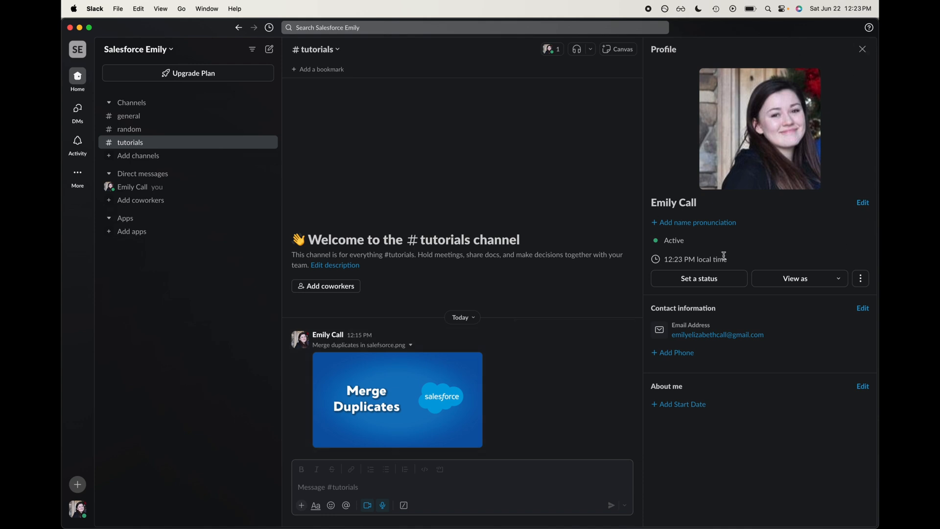
click(861, 278)
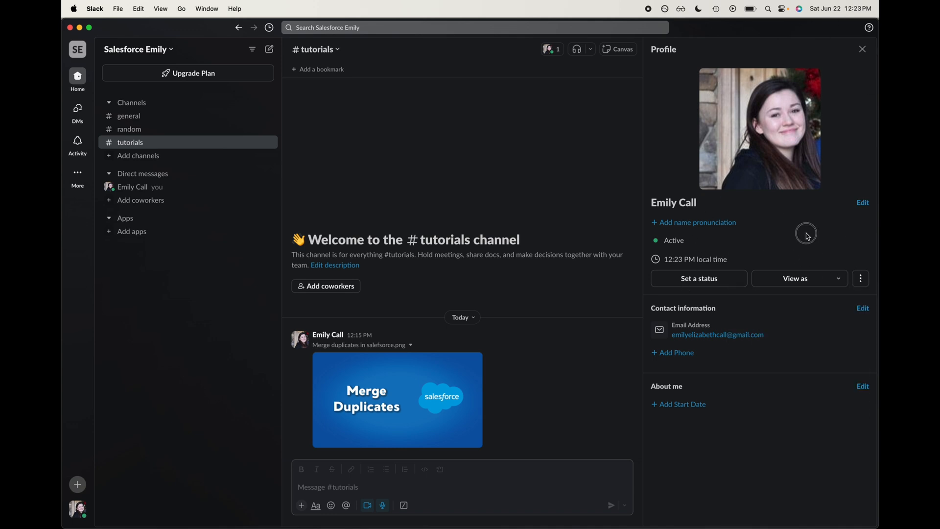
- Expand the Time zone dropdown to choose (UTC-08:00) Pacific Time (US and Canada)
click(863, 202)
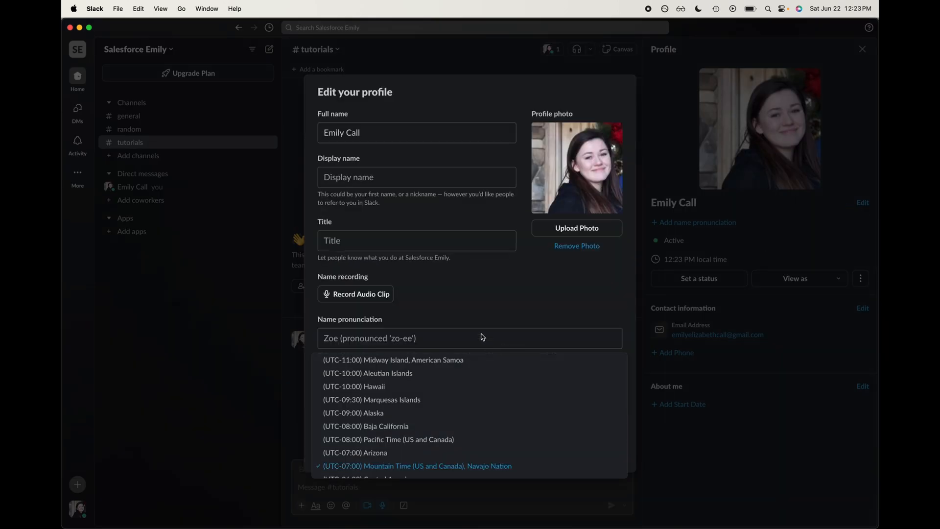
mouse_move(550, 309)
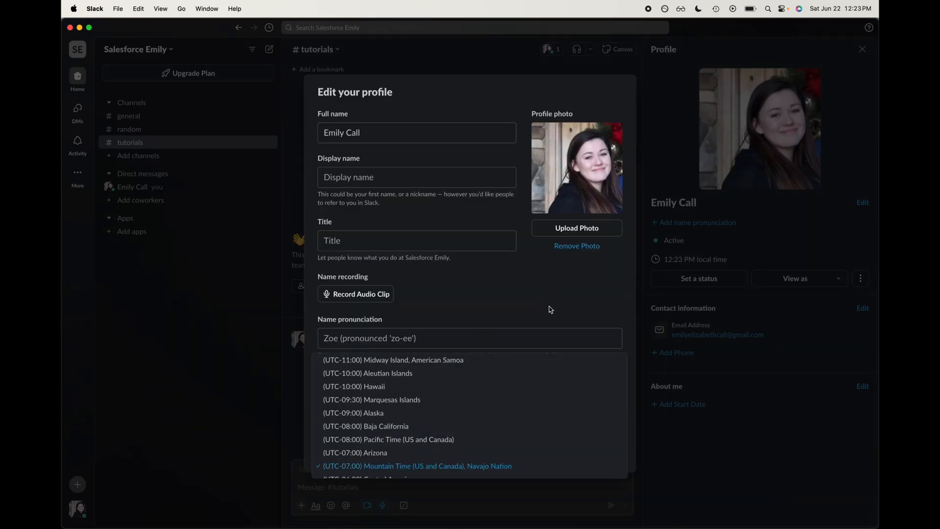
mouse_move(564, 310)
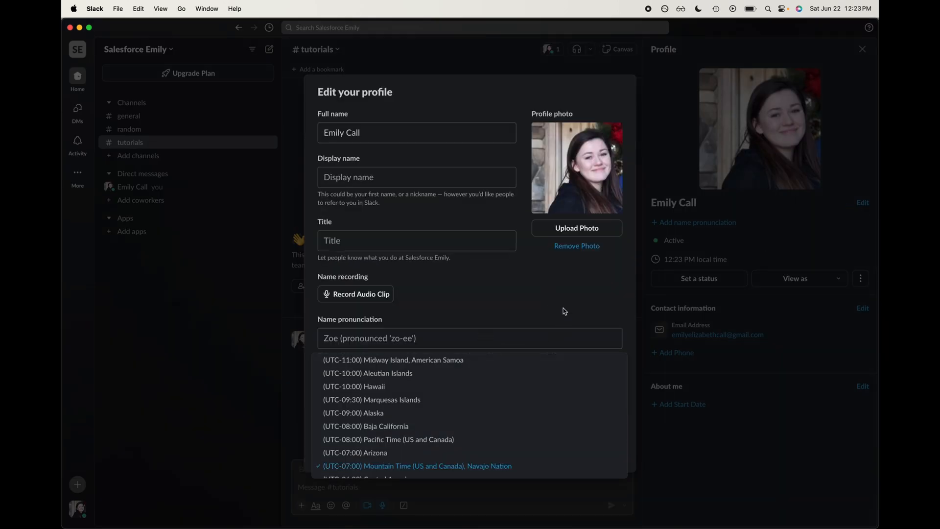
mouse_move(481, 488)
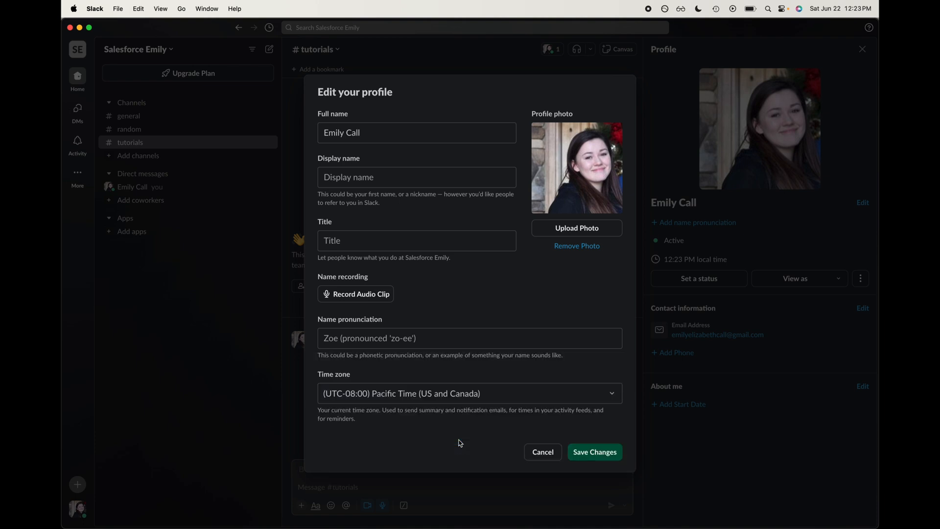
mouse_move(593, 465)
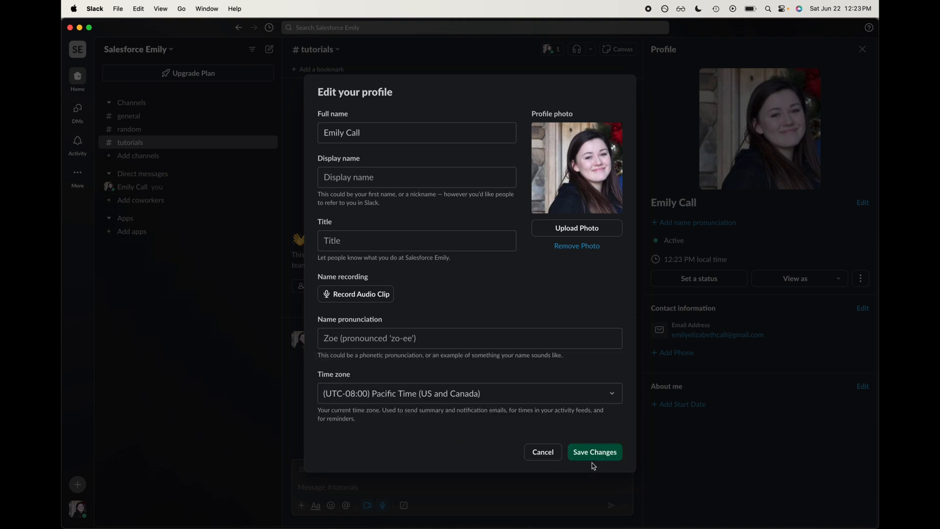
- Save the Pacific Time zone change so local time shows 11:23 AM
click(594, 452)
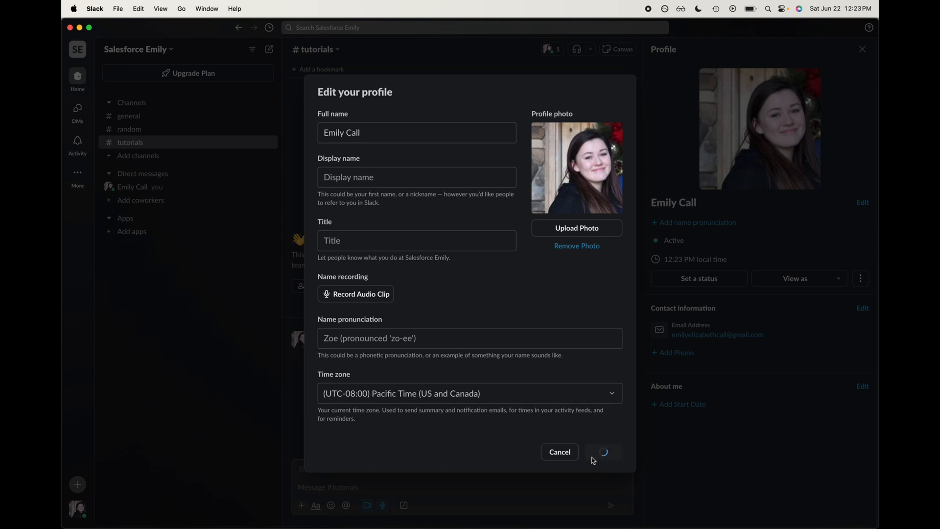
click(604, 451)
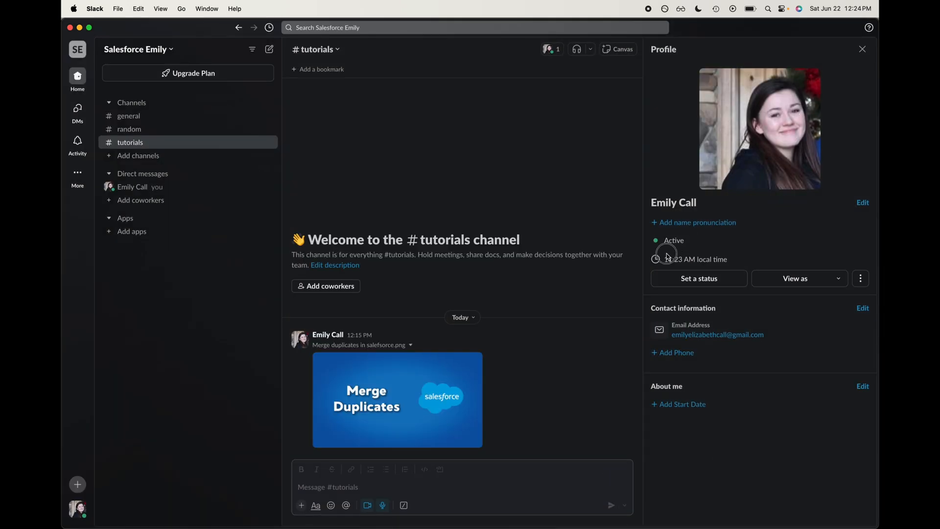
mouse_move(875, 3)
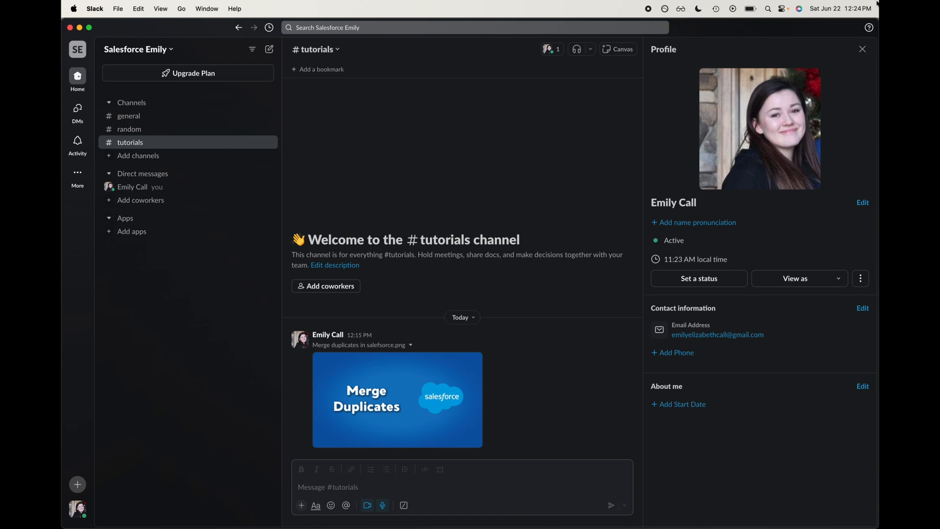
mouse_move(826, 10)
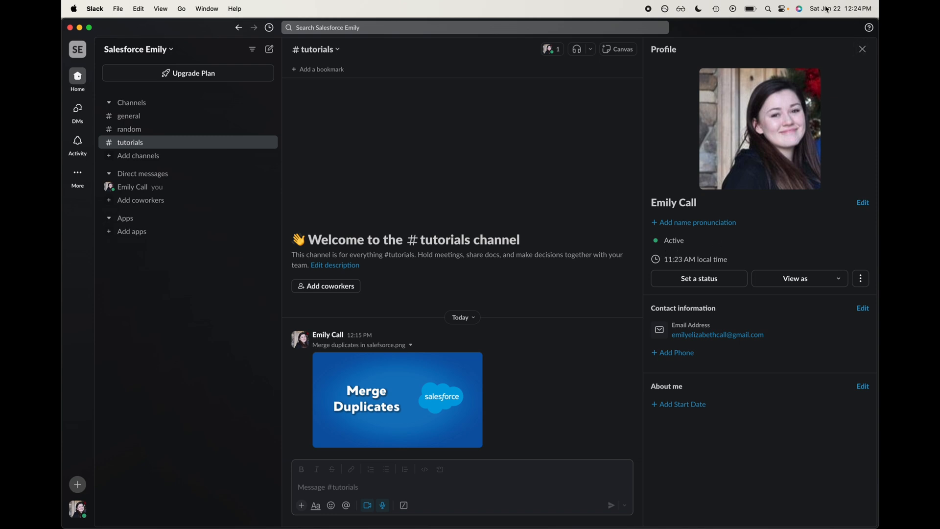
mouse_move(775, 304)
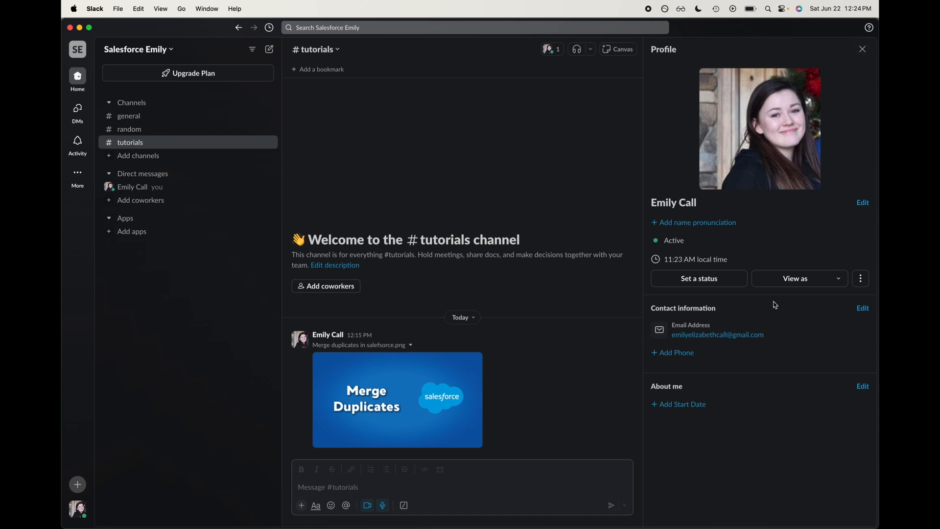